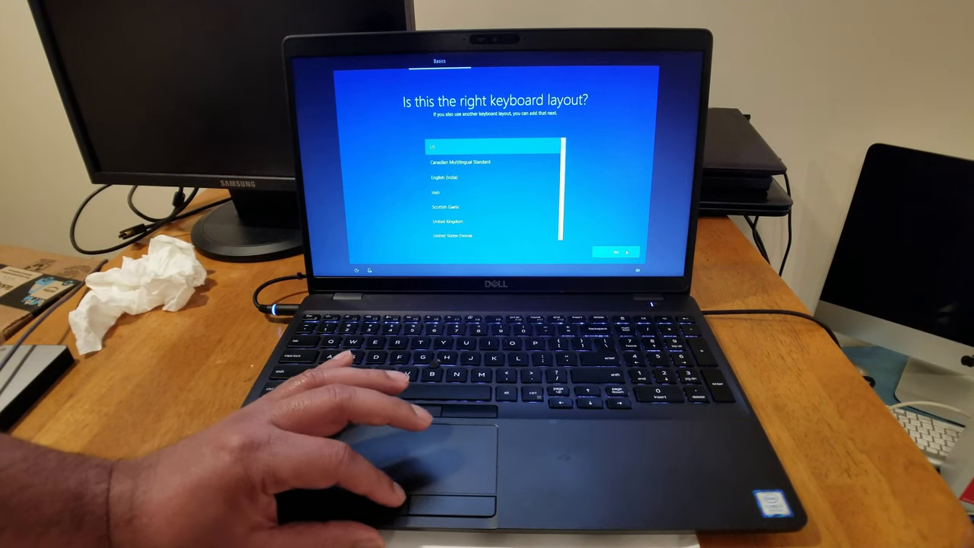
# Accept the US keyboard layout and decline adding a second layout
pyautogui.click(616, 252)
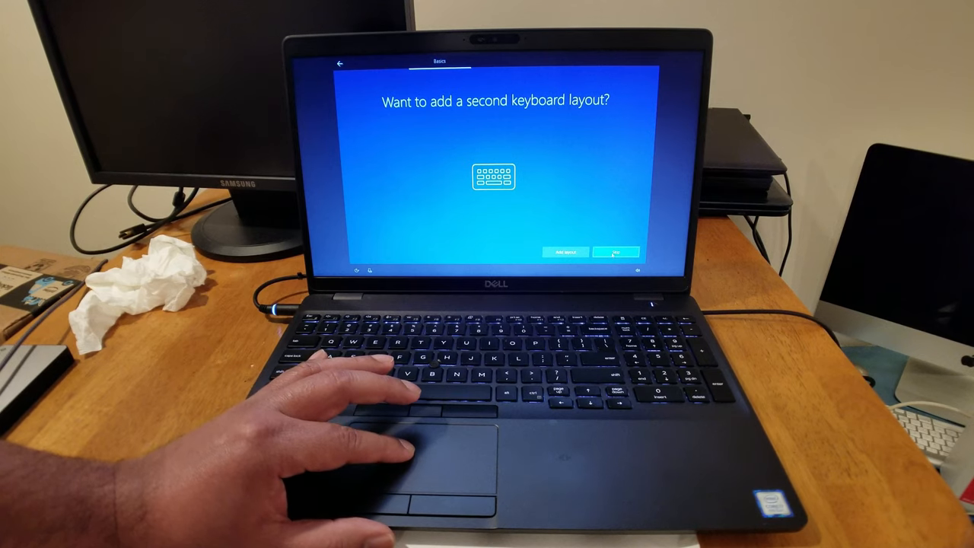
pyautogui.click(617, 252)
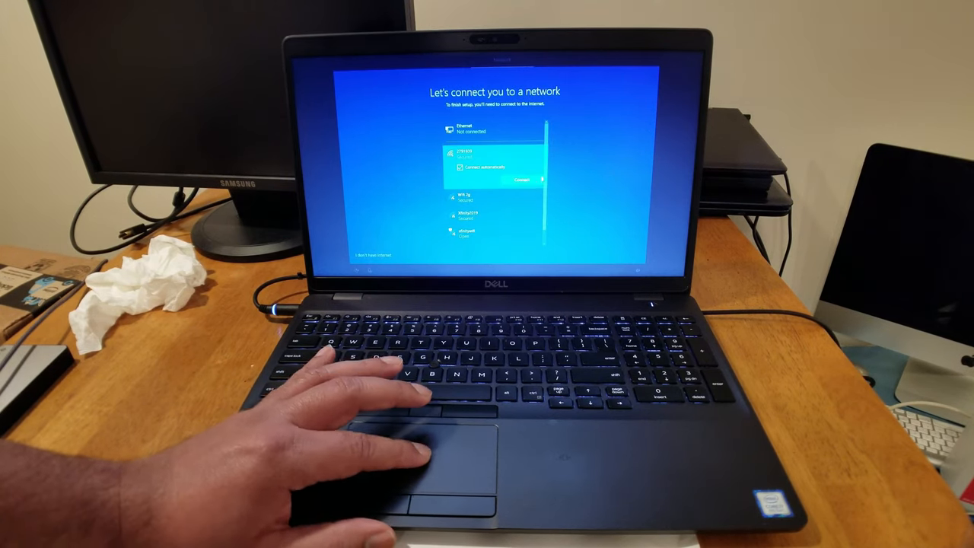